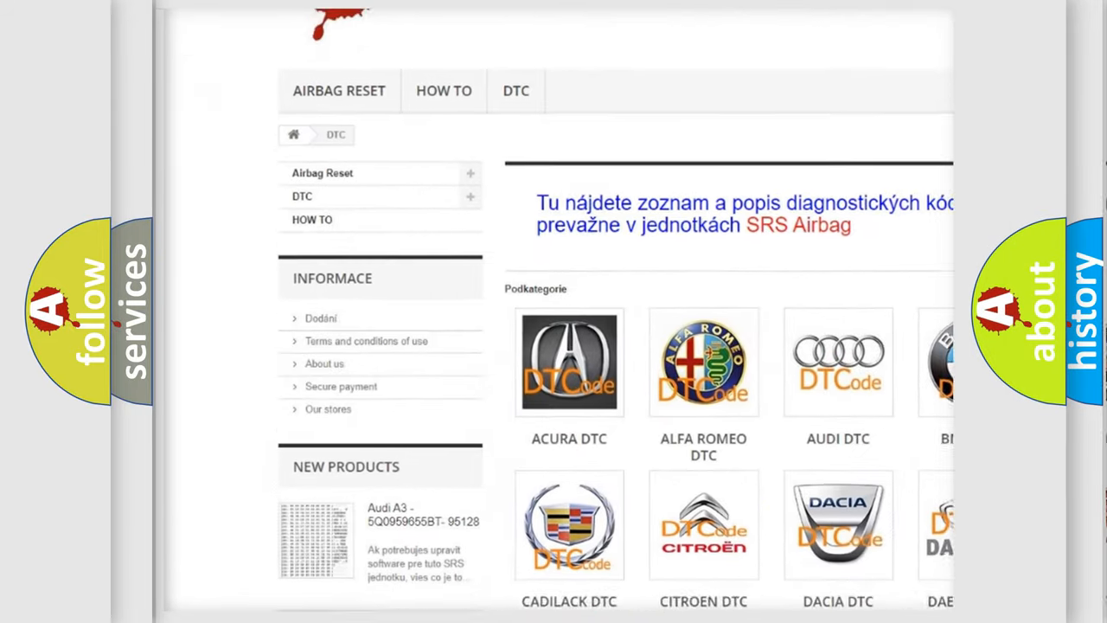
scroll("down", 3)
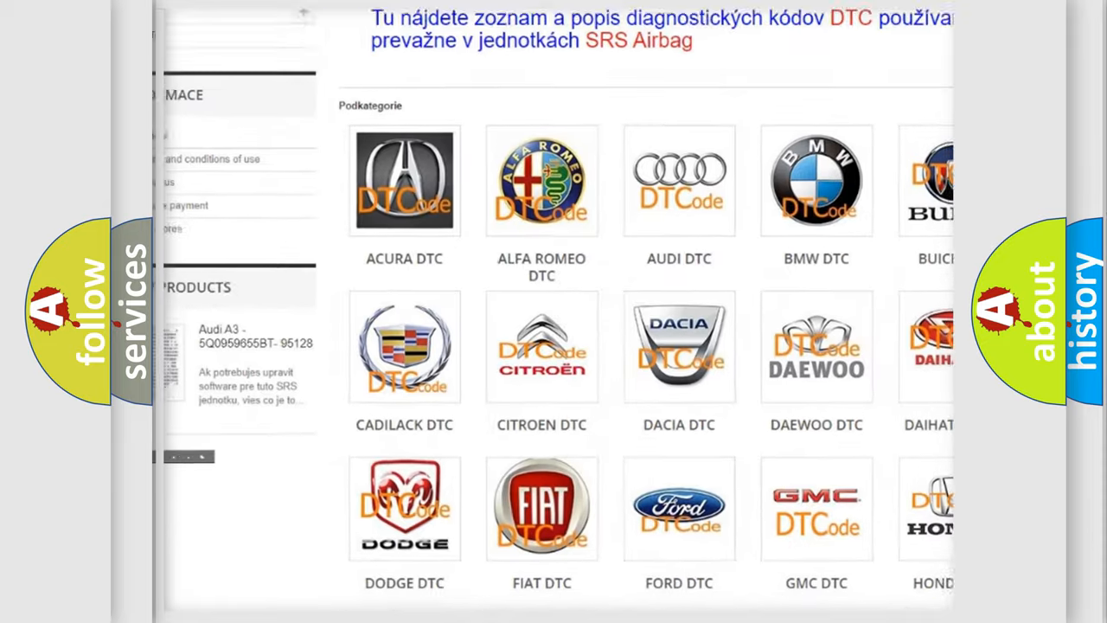
scroll("down", 3)
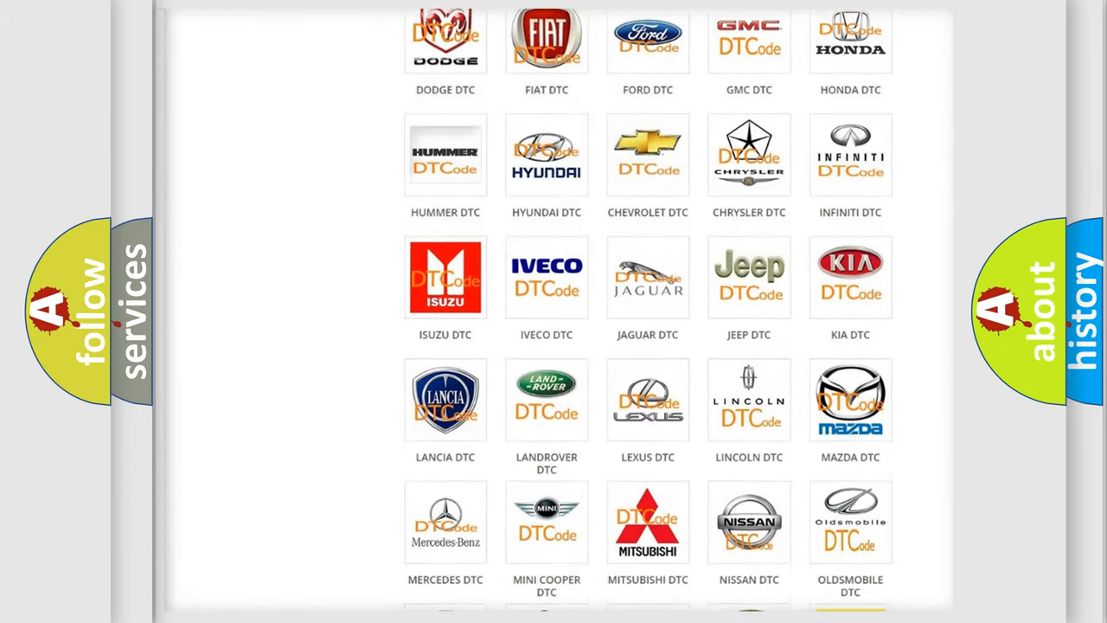
scroll("down", 3)
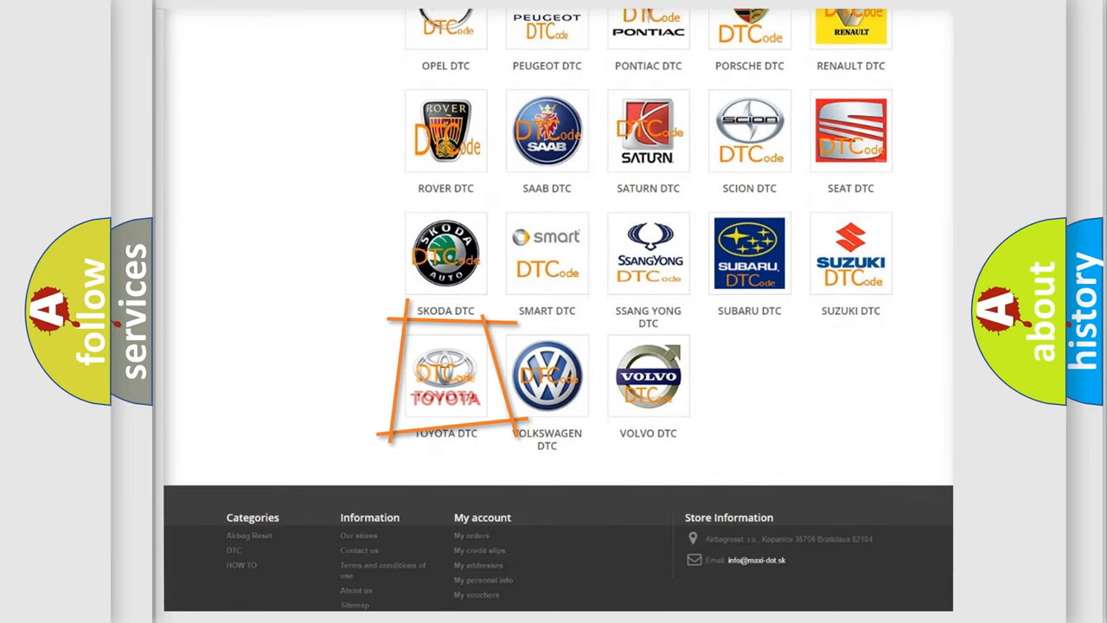